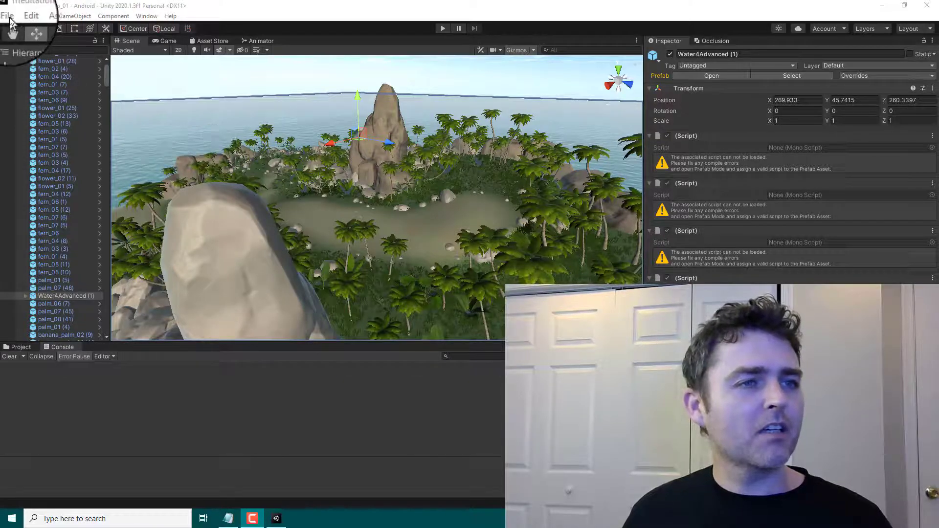
Step: Launch File > Build And Run for the island scene project on Android
click(8, 15)
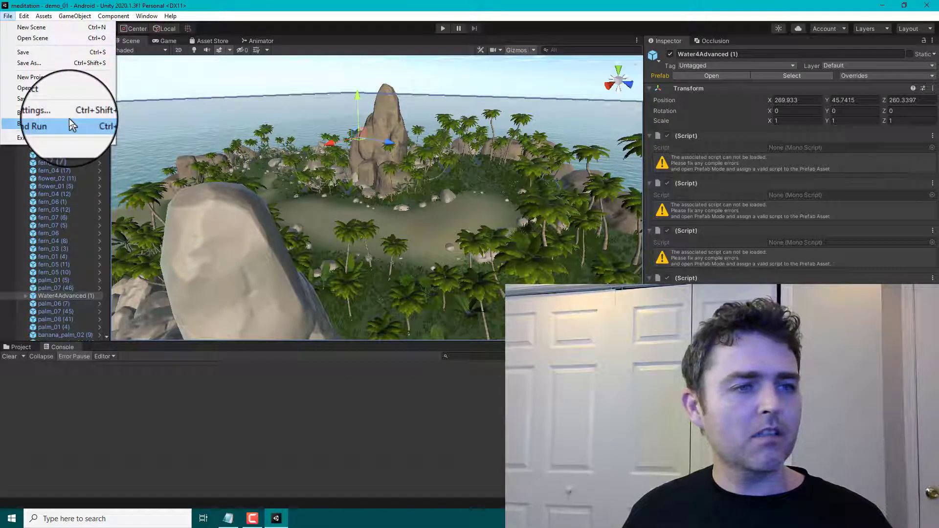
click(34, 126)
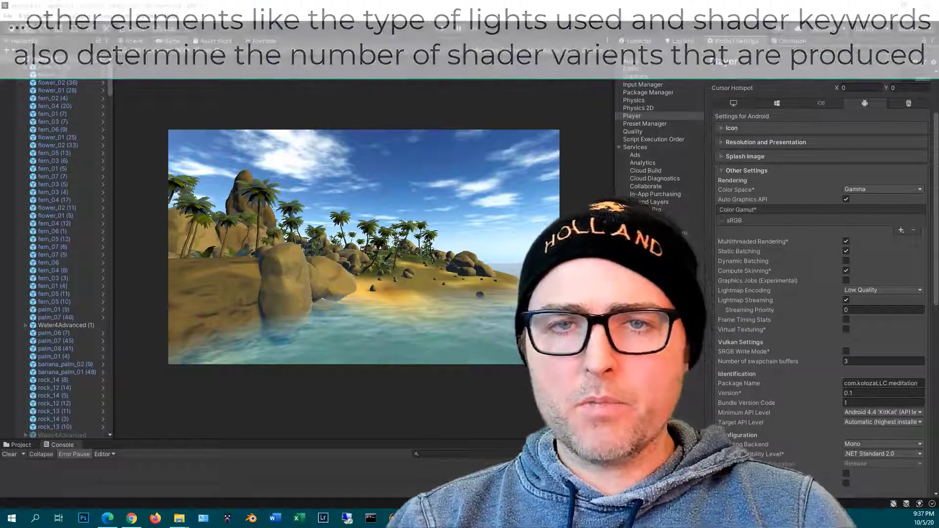
Step: Show Graphics project settings, then untick and re-tick Use Defaults for Low (Tier1)
click(635, 76)
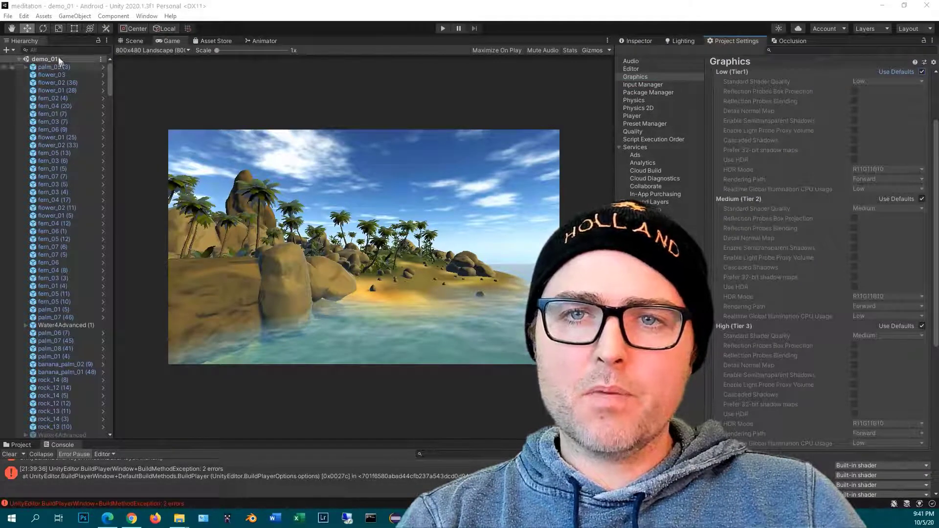
click(23, 16)
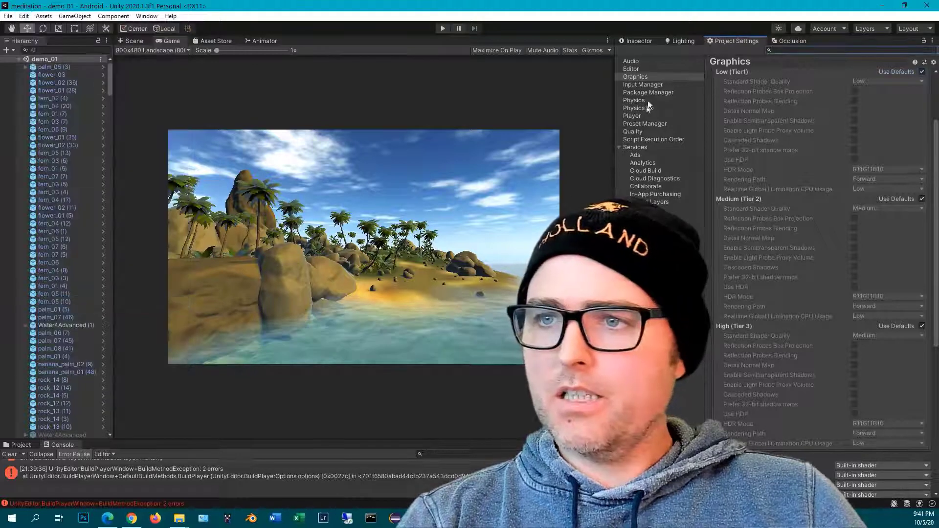
click(635, 76)
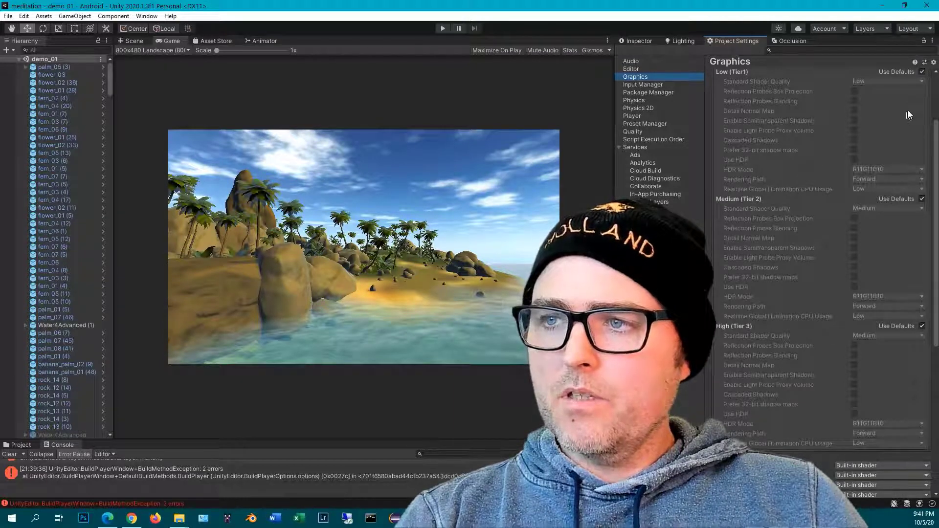
click(922, 72)
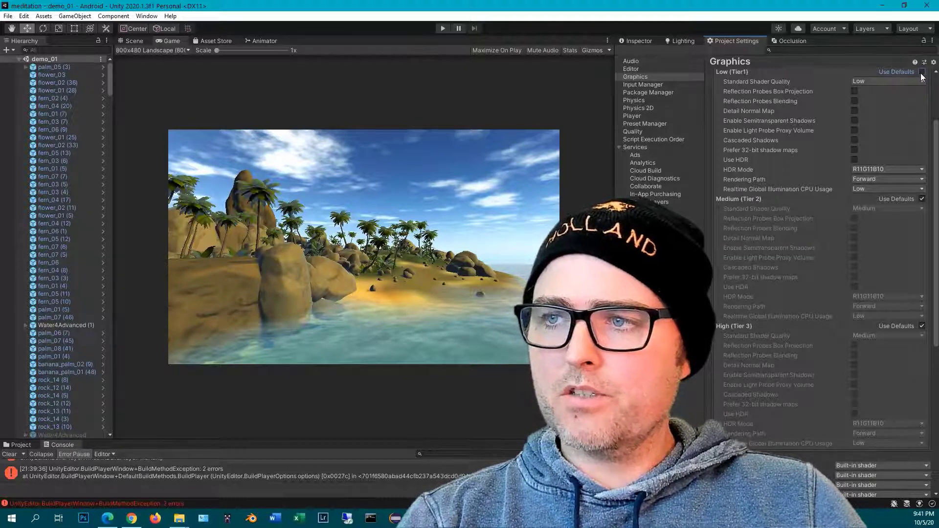
click(922, 72)
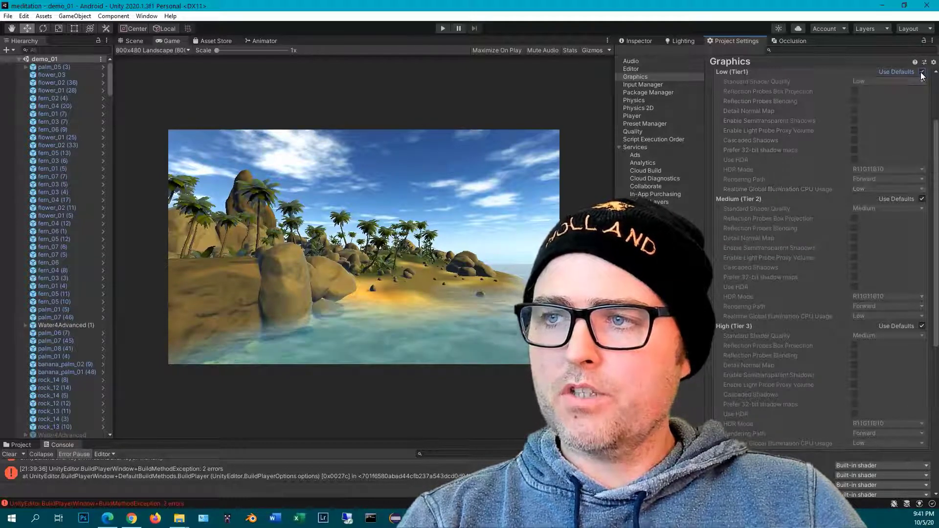
mouse_move(889, 114)
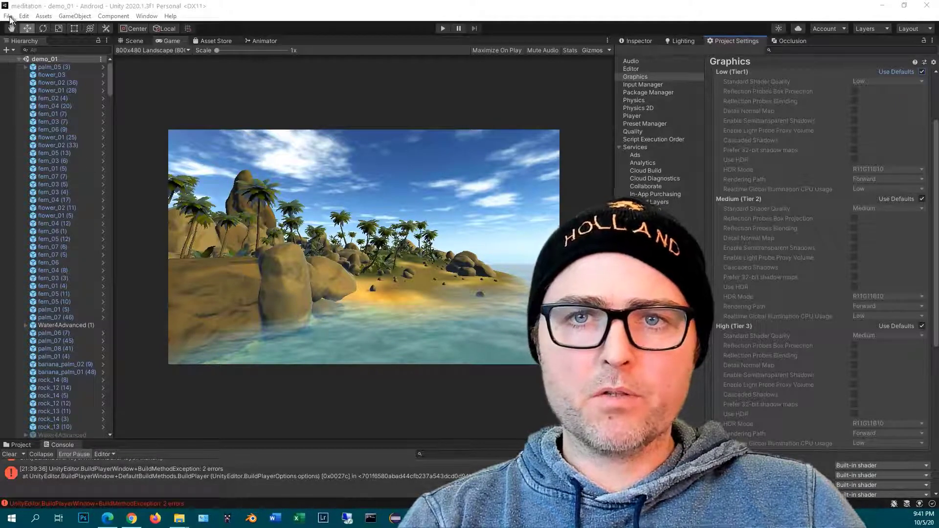
Step: Open Build Settings and untick Auto Graphics API in the Android Player settings
click(8, 15)
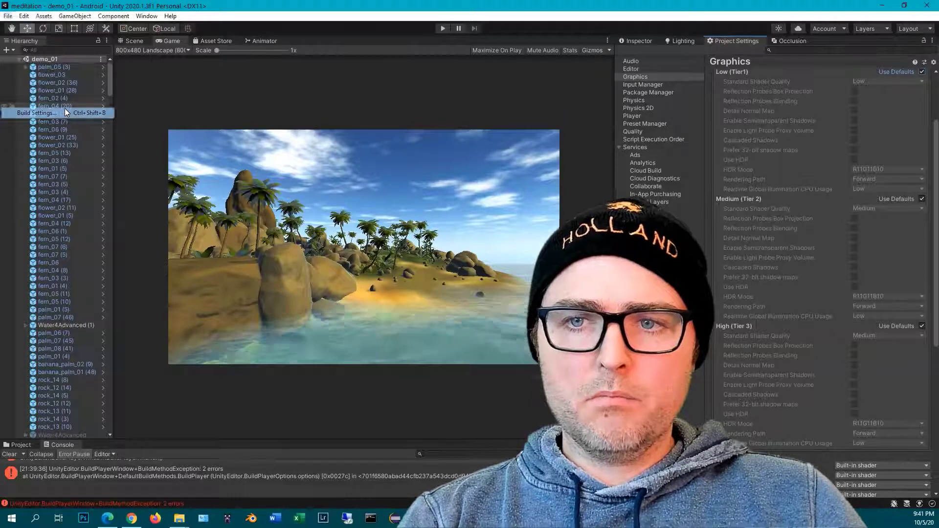
click(36, 113)
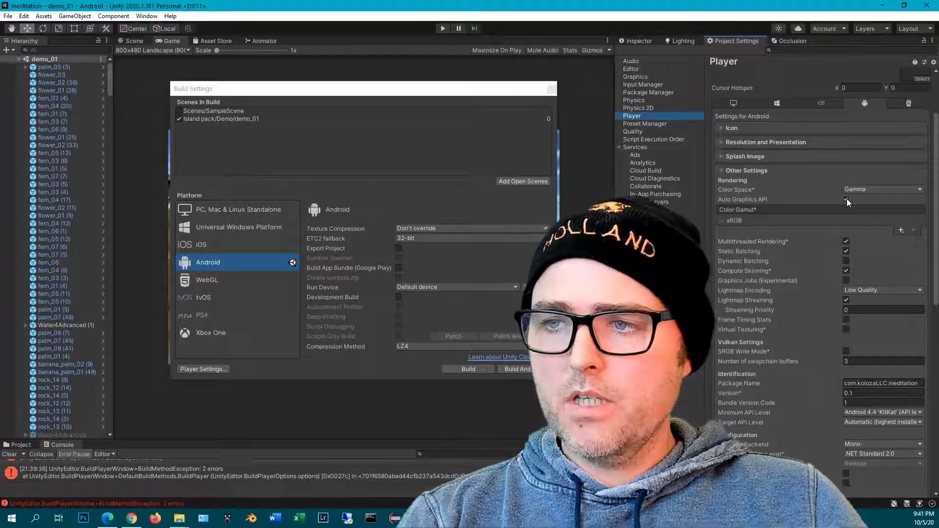
click(845, 199)
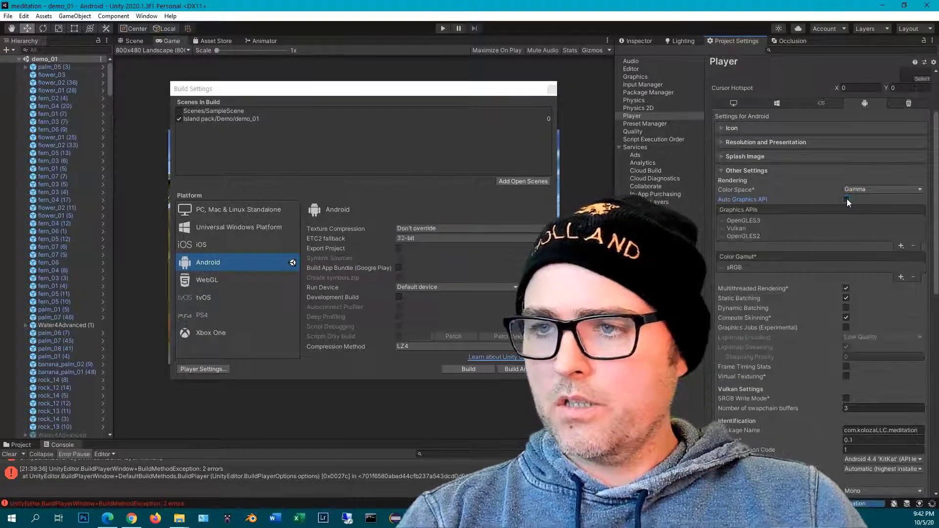
click(846, 199)
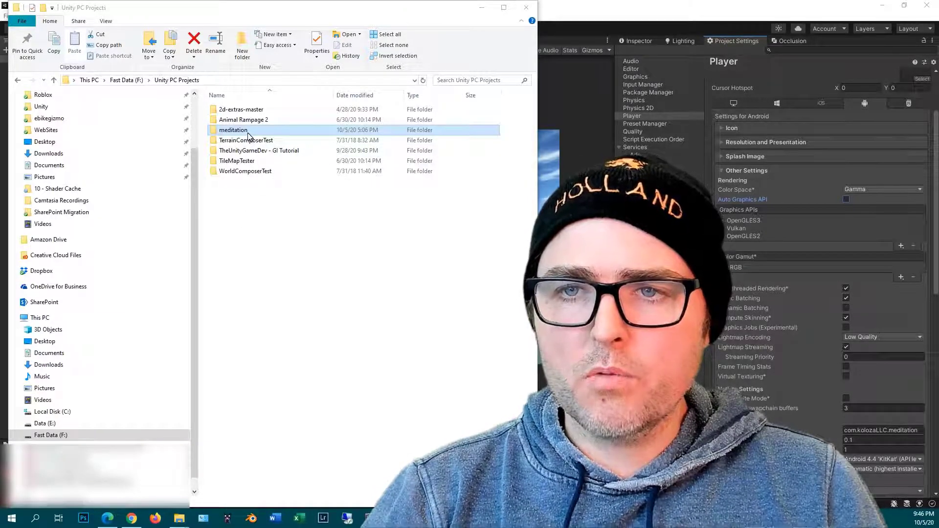
Step: Browse meditation > Library > ShaderCache > 0 and scroll through the compiled .bin files
double_click(234, 130)
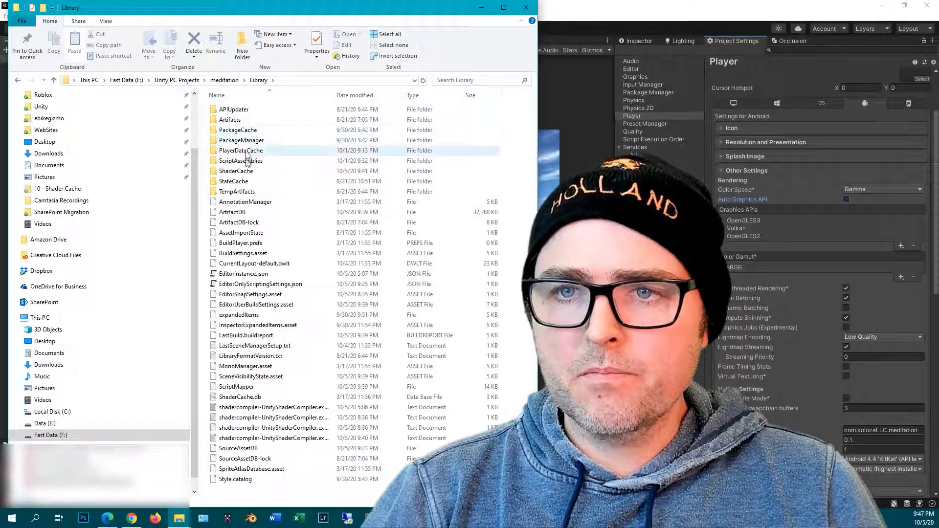
double_click(234, 171)
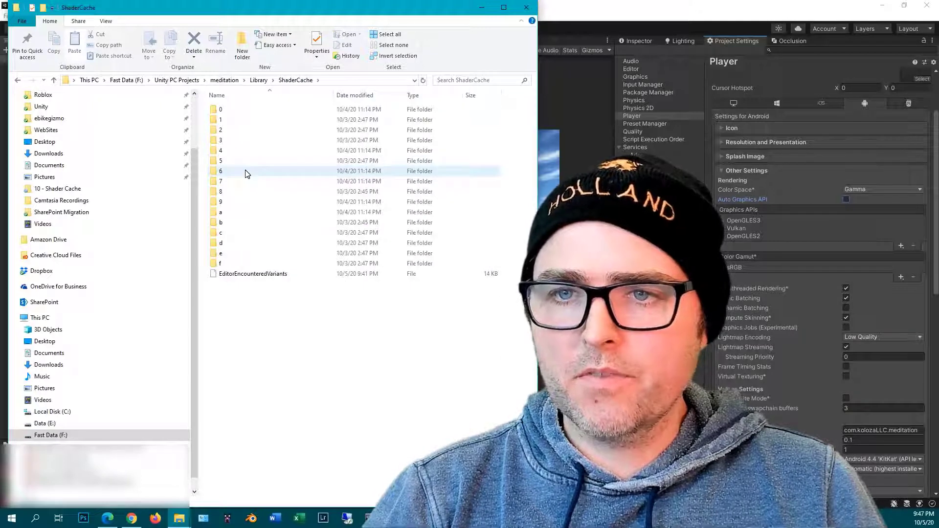
click(208, 280)
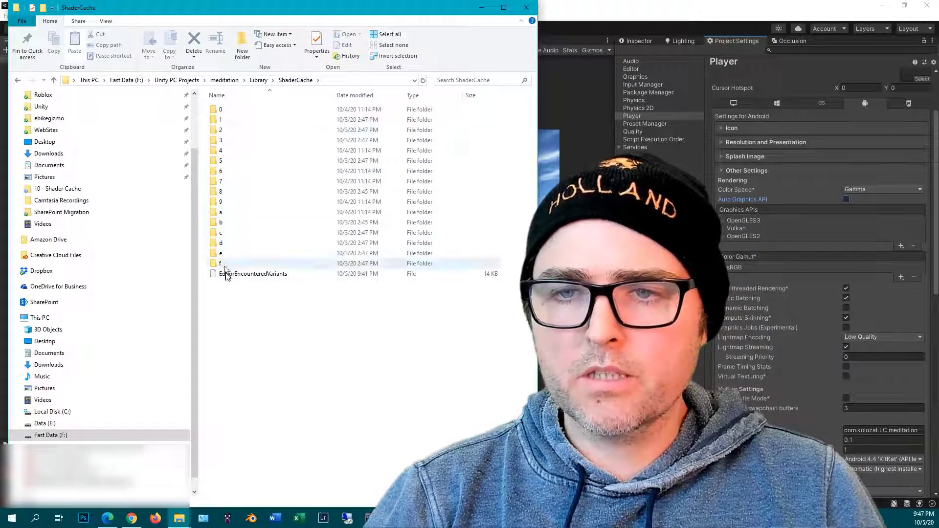
click(224, 109)
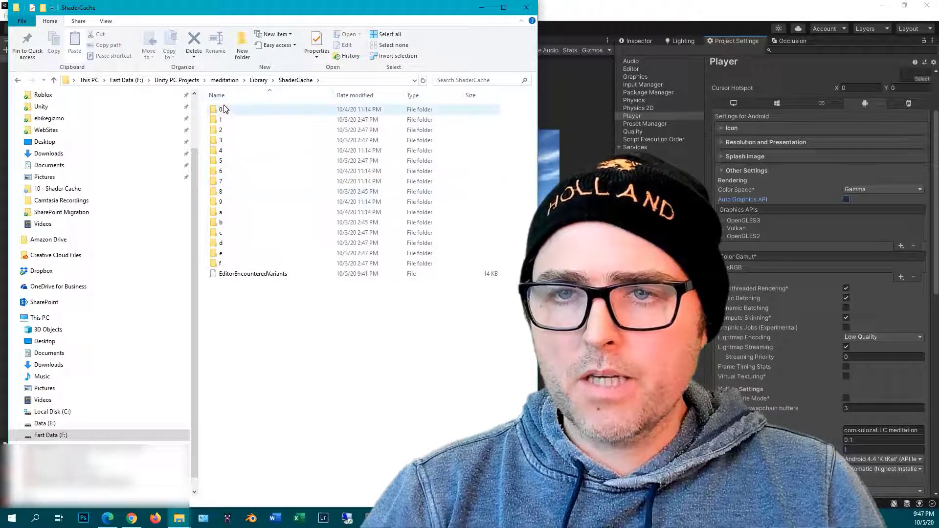
mouse_move(220, 109)
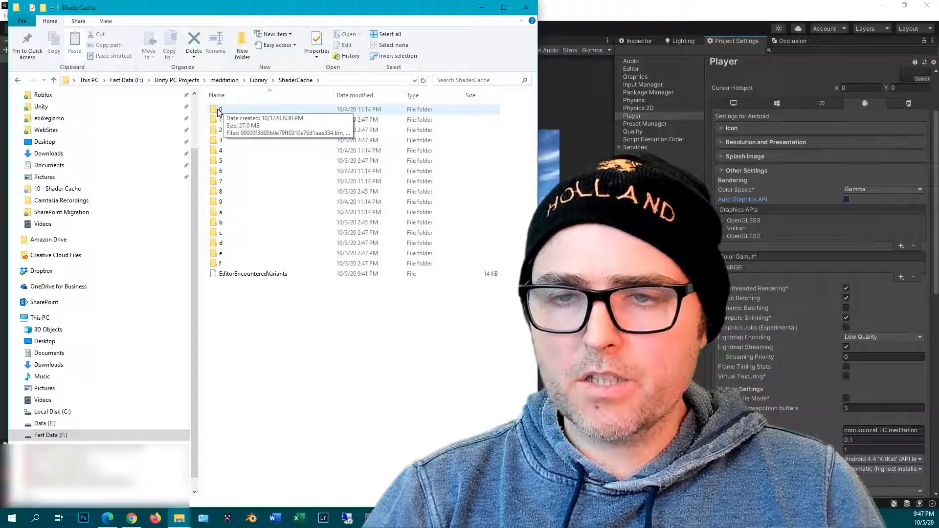
double_click(221, 109)
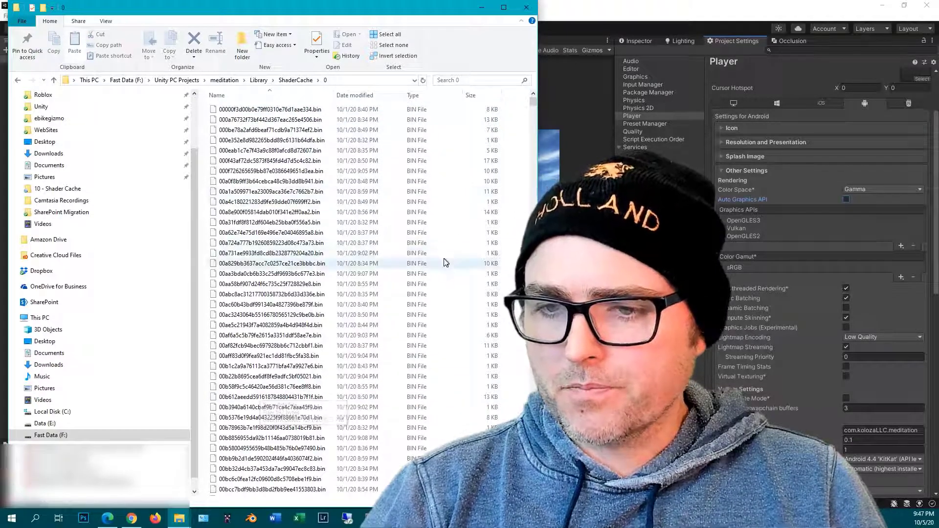
scroll(down, 3)
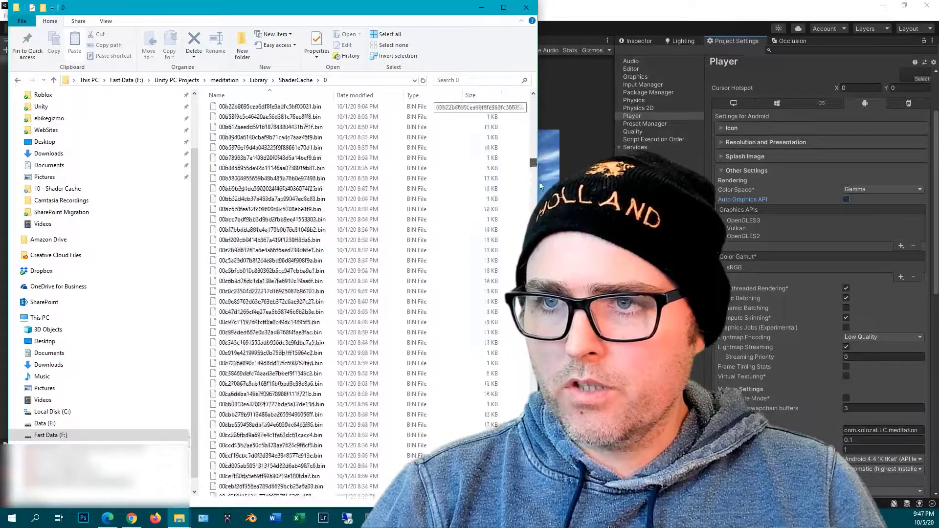
scroll(up, 3)
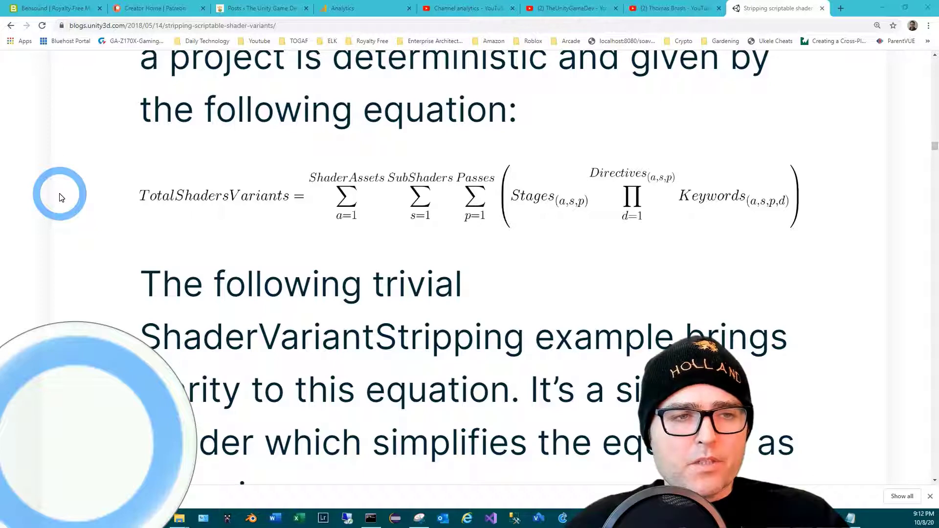
mouse_move(147, 215)
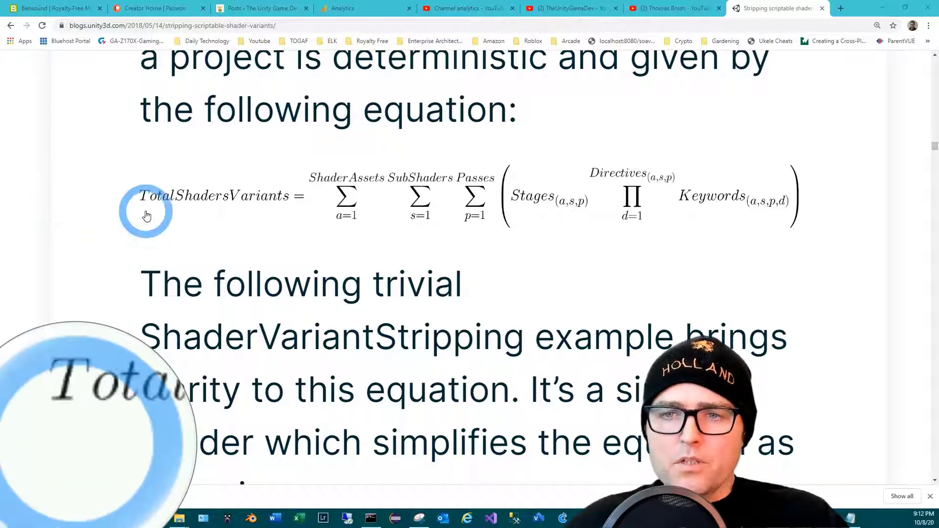
mouse_move(264, 194)
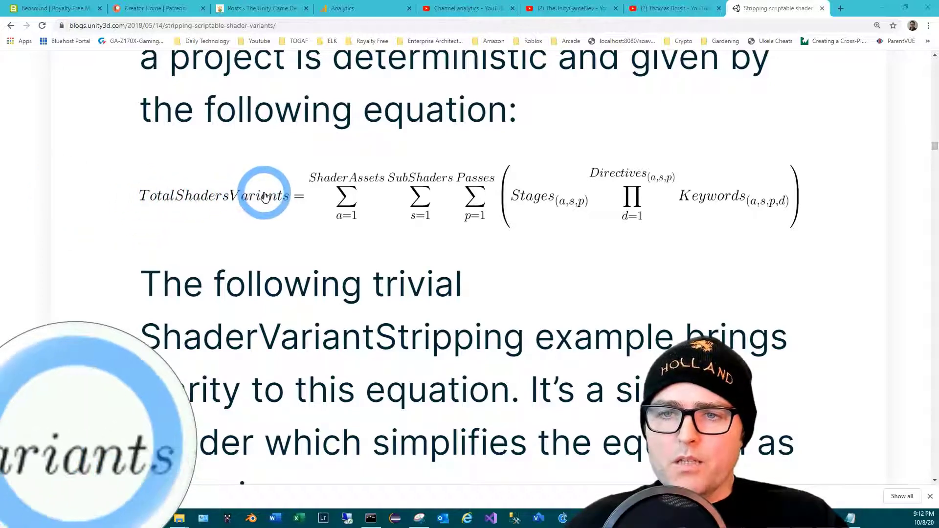
mouse_move(302, 196)
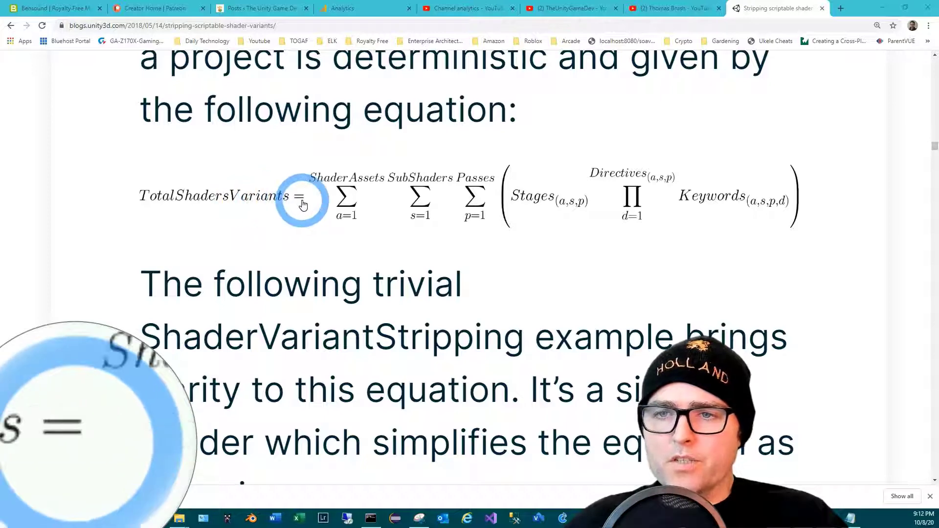
mouse_move(349, 207)
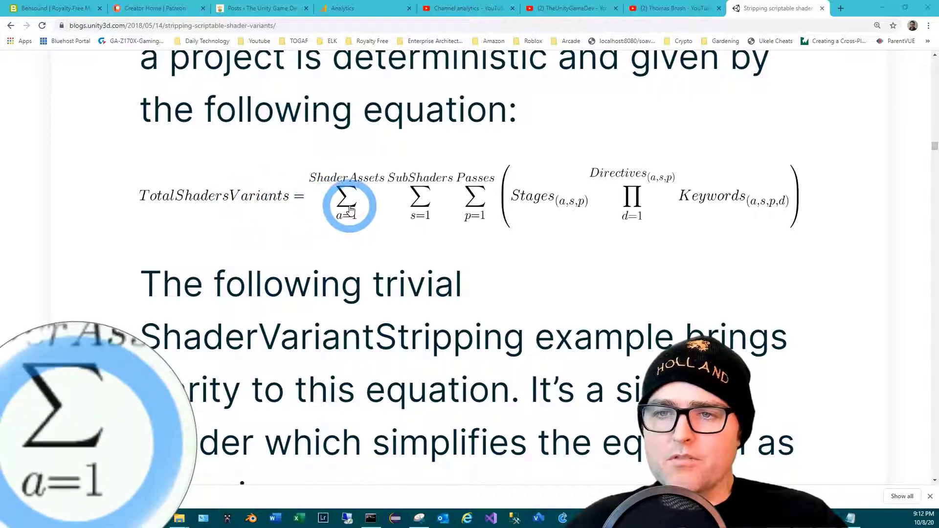
mouse_move(349, 210)
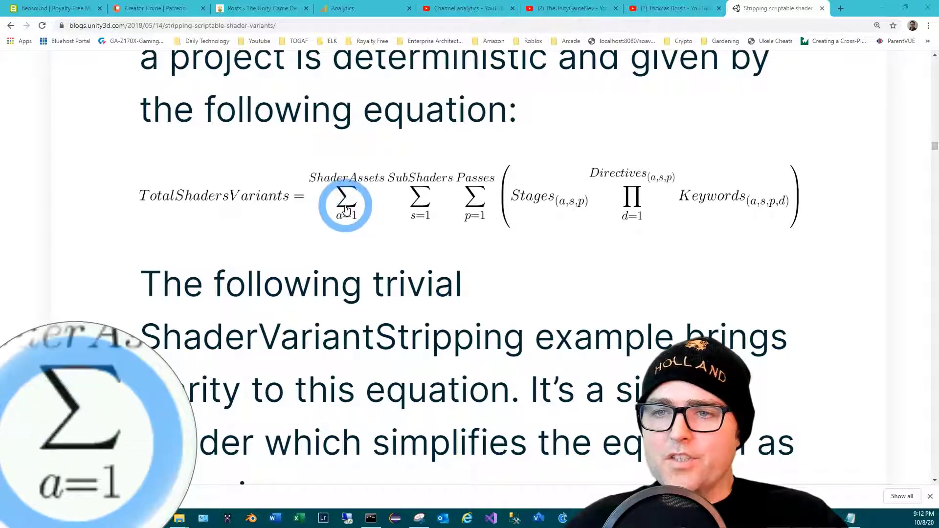
mouse_move(363, 173)
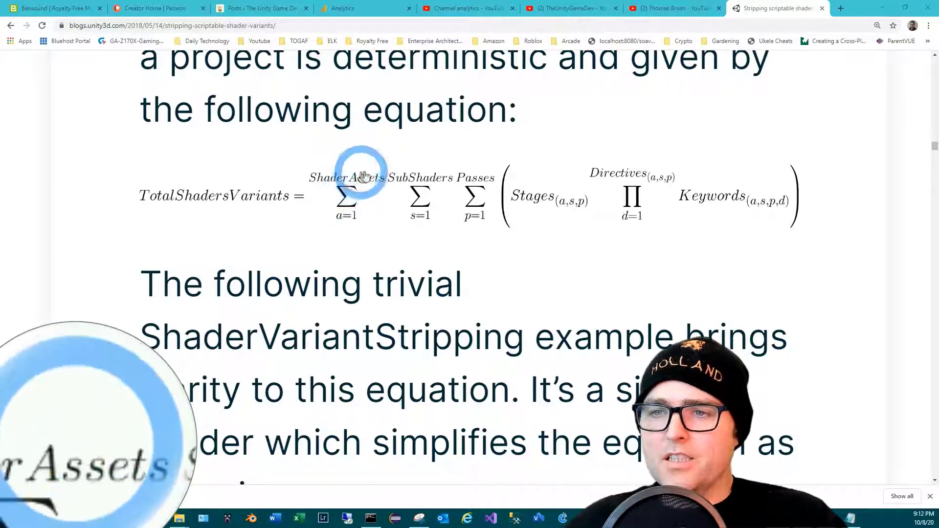
mouse_move(424, 197)
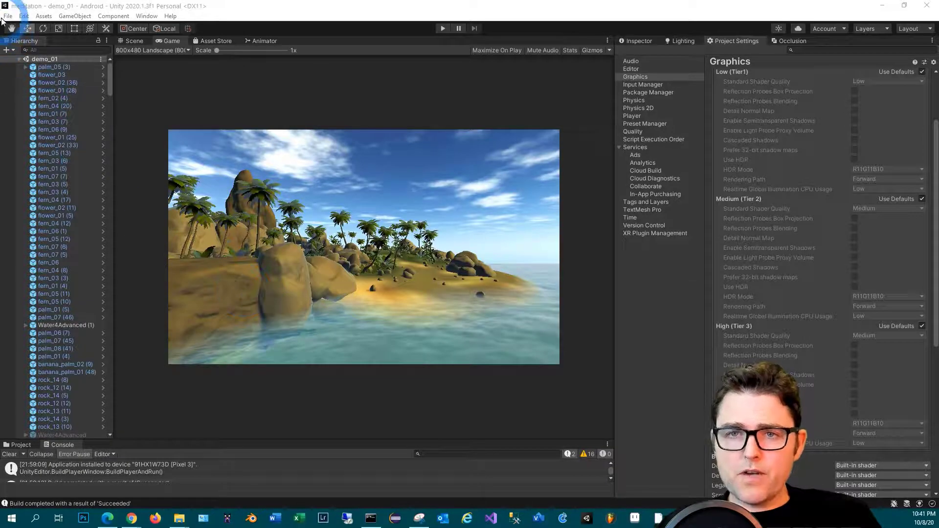
click(8, 16)
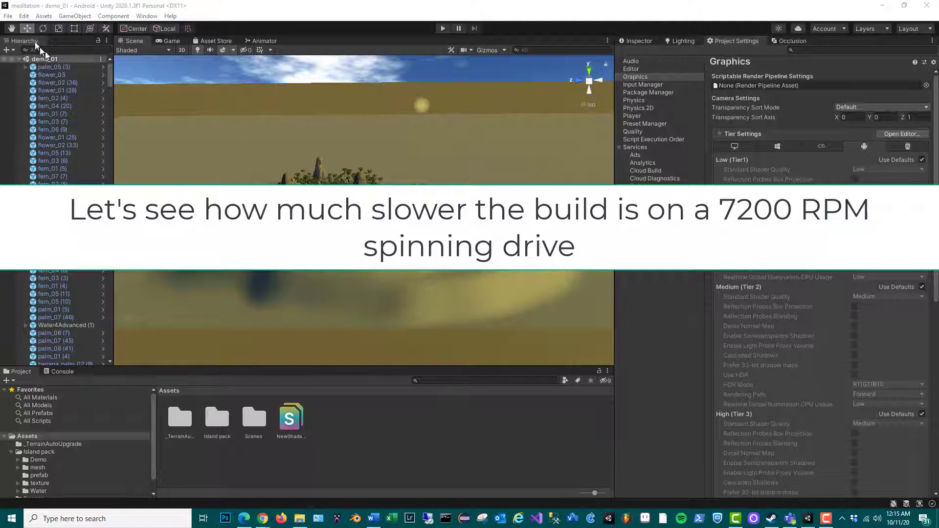
Step: Launch File > Build And Run to deploy the island project to the Android device
click(8, 16)
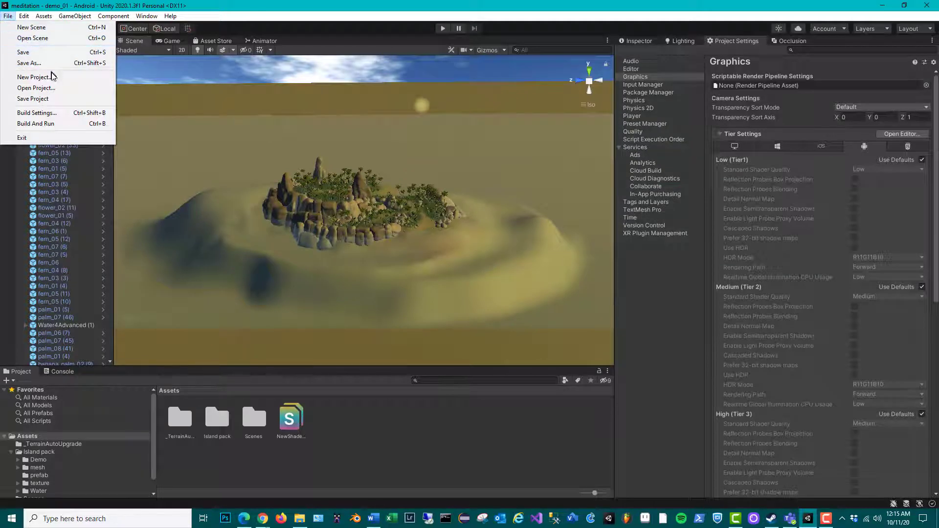
mouse_move(35, 123)
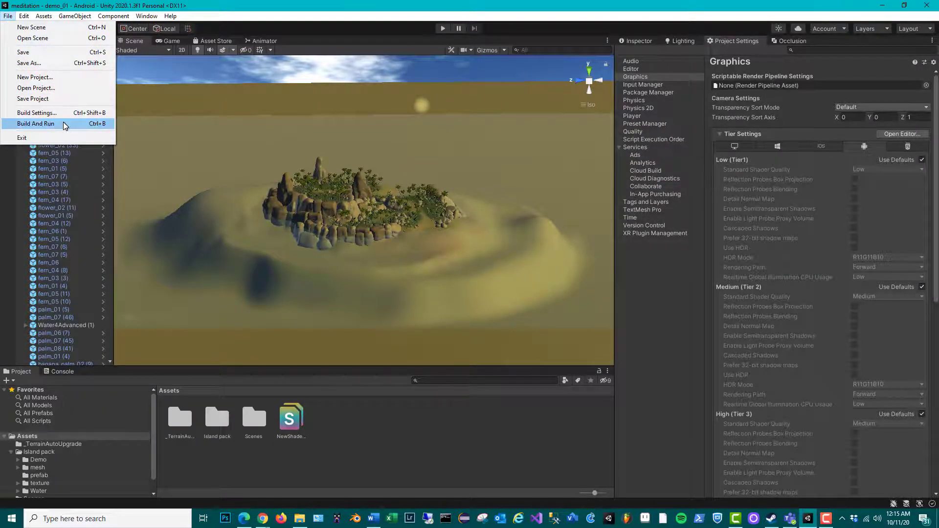
click(35, 124)
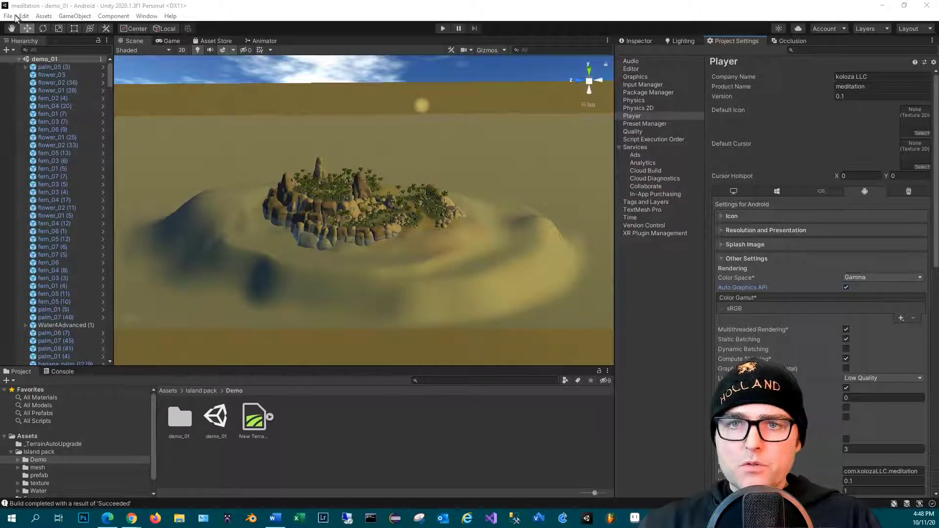
Step: Open Build Settings, untick Auto Graphics API, and select an entry in Graphics APIs
click(8, 16)
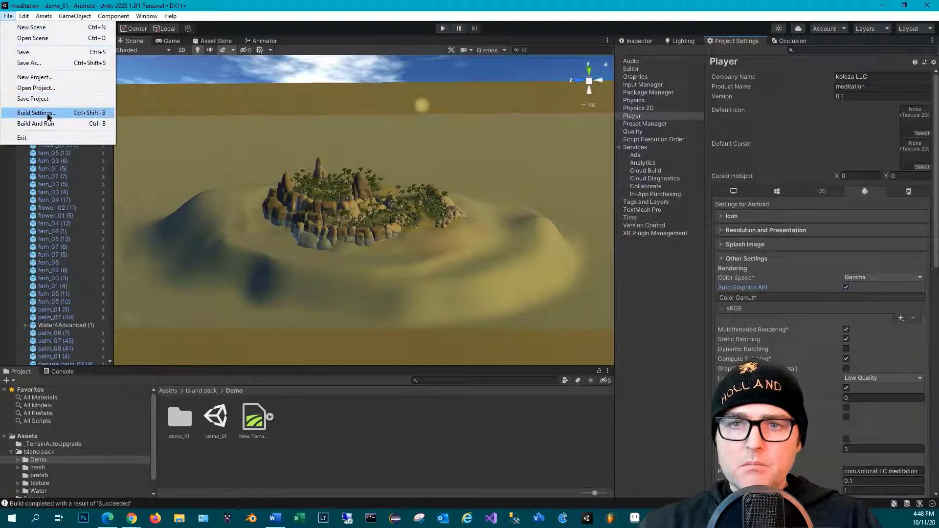
click(35, 113)
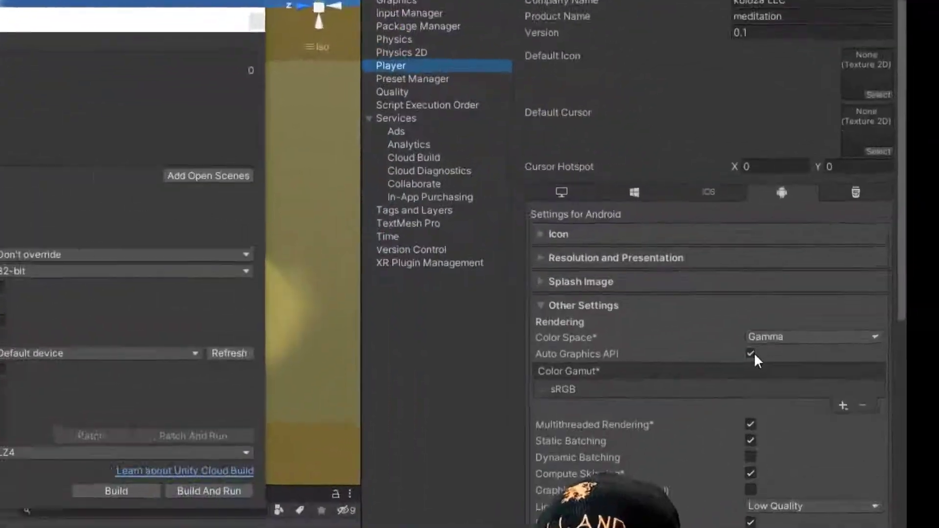
click(751, 353)
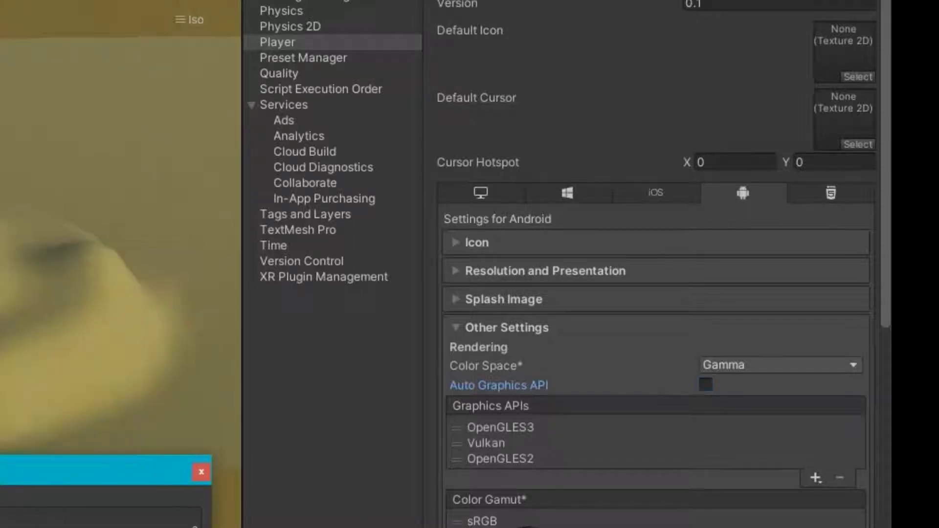
mouse_move(512, 432)
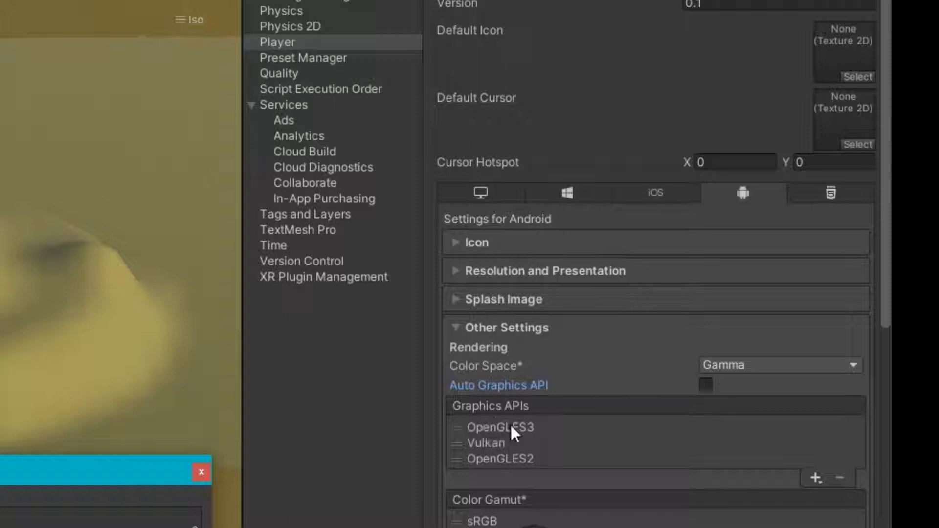
mouse_move(505, 440)
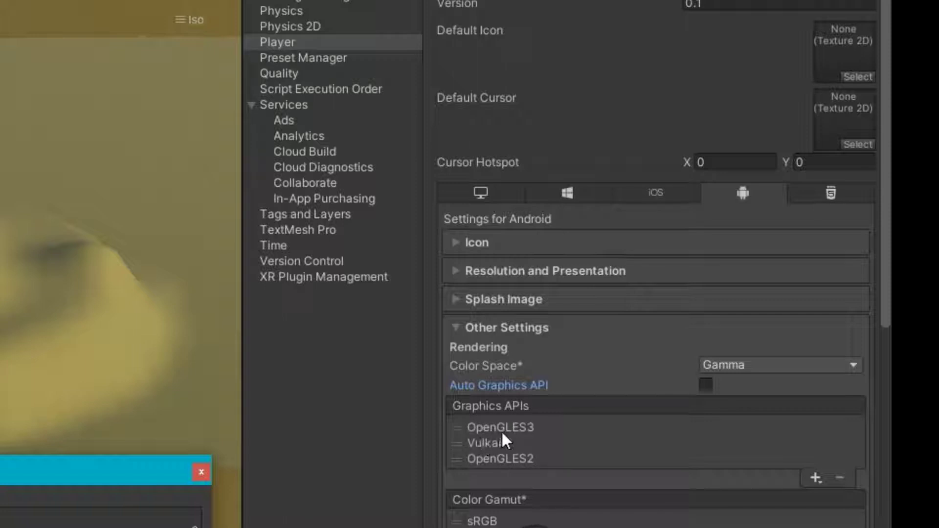
mouse_move(461, 449)
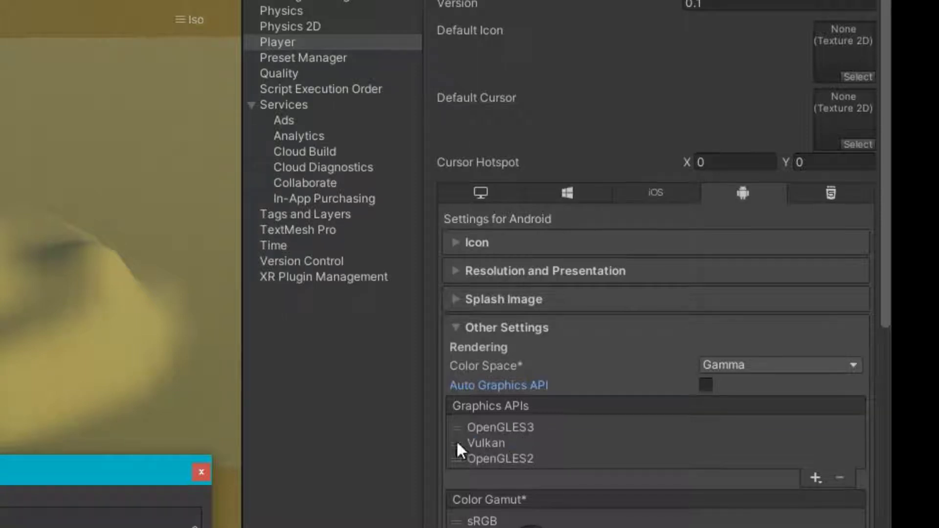
click(486, 443)
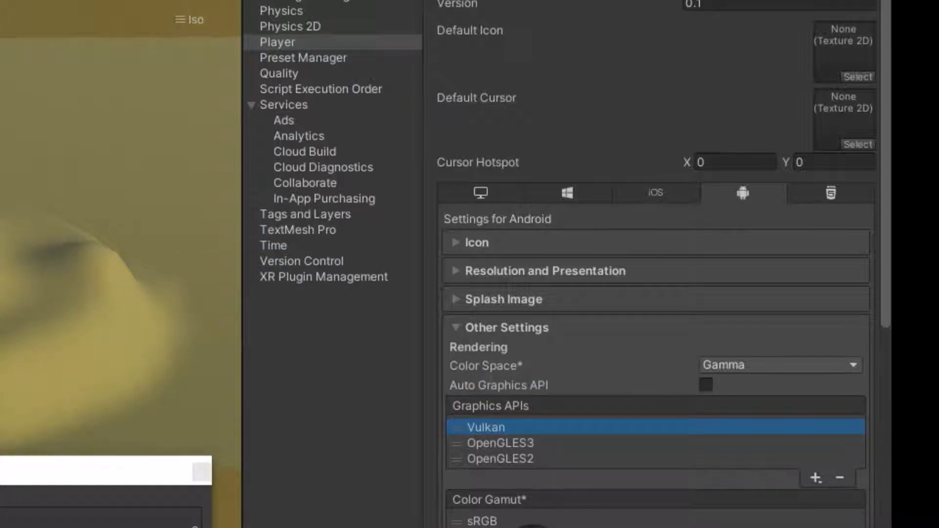
mouse_move(522, 442)
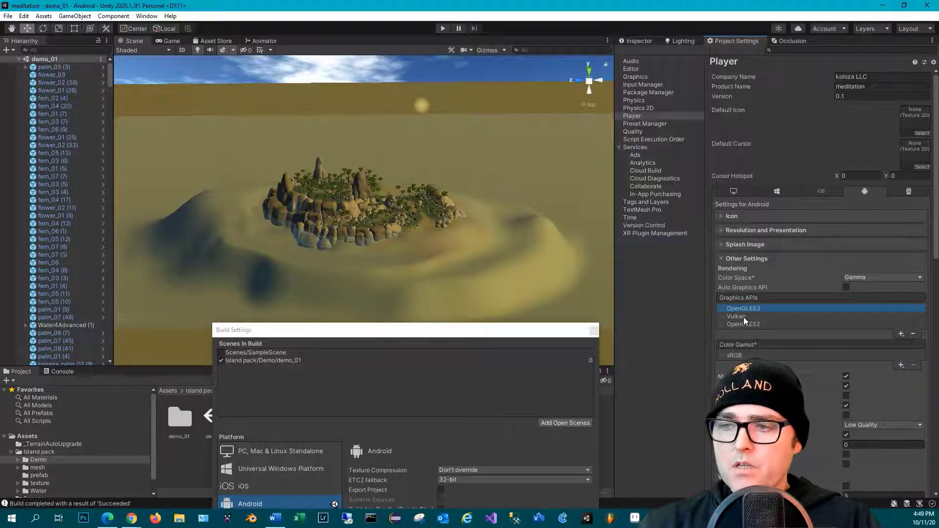
Step: Select OpenGLES2 in the Graphics APIs list and remove it with the minus button
click(743, 324)
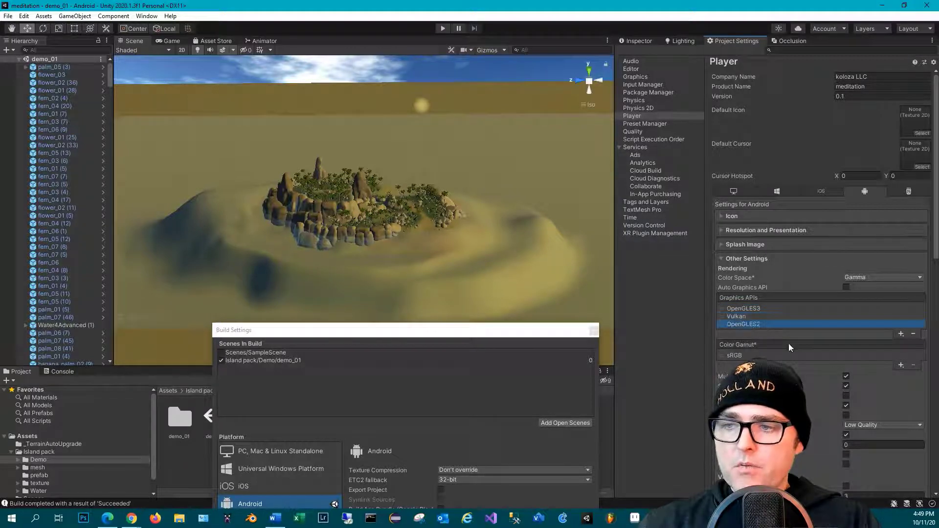
mouse_move(807, 369)
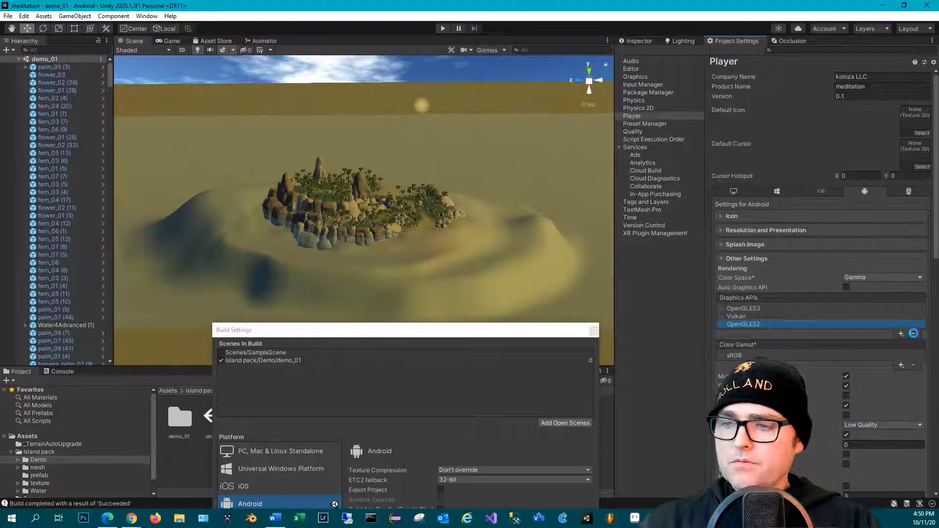
click(913, 333)
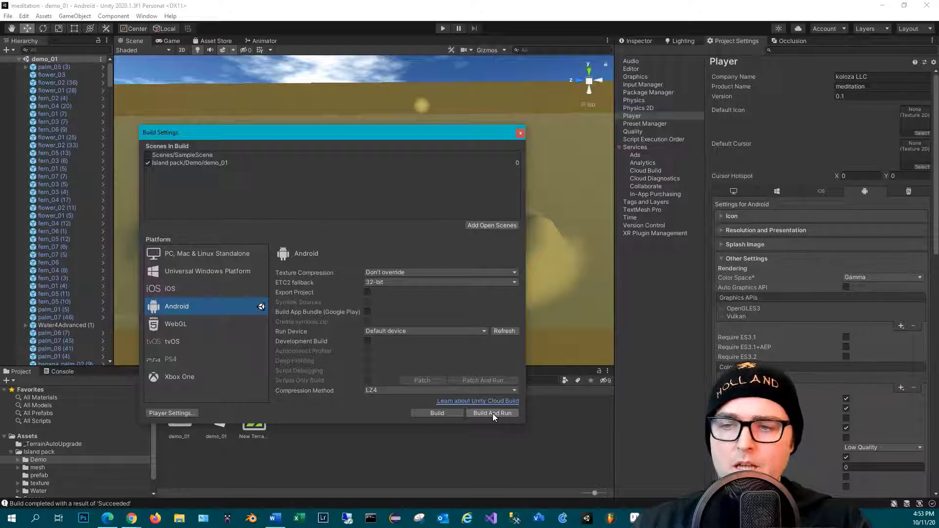
Step: Build And Run, saving as meditation.apk and confirming replacement of the existing file
click(491, 414)
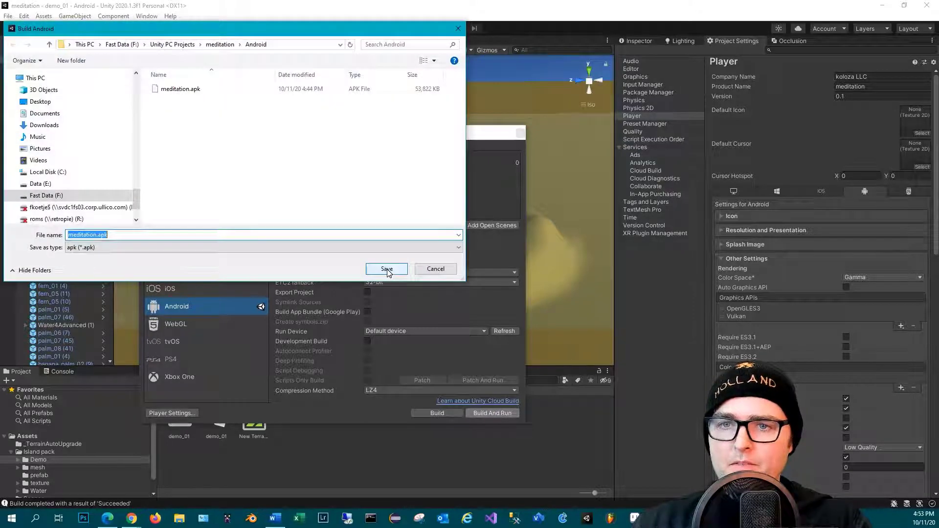
click(386, 269)
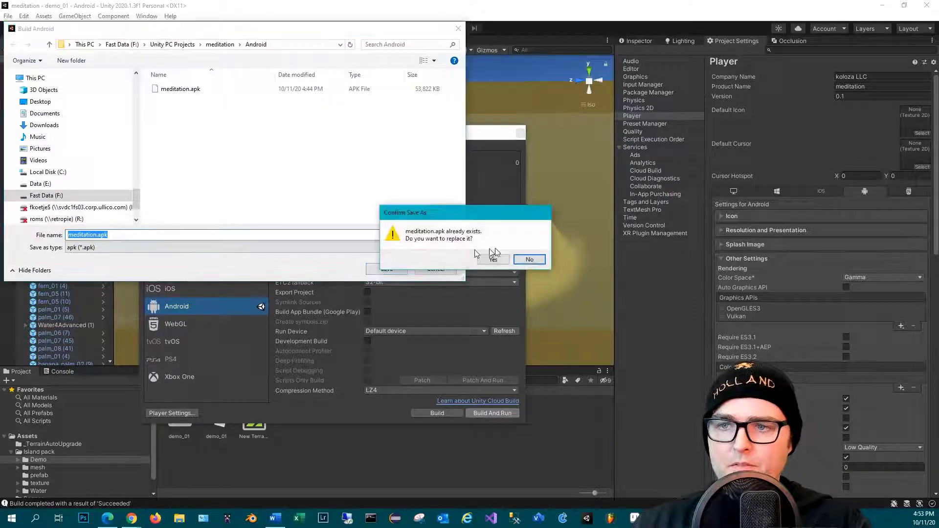
click(493, 259)
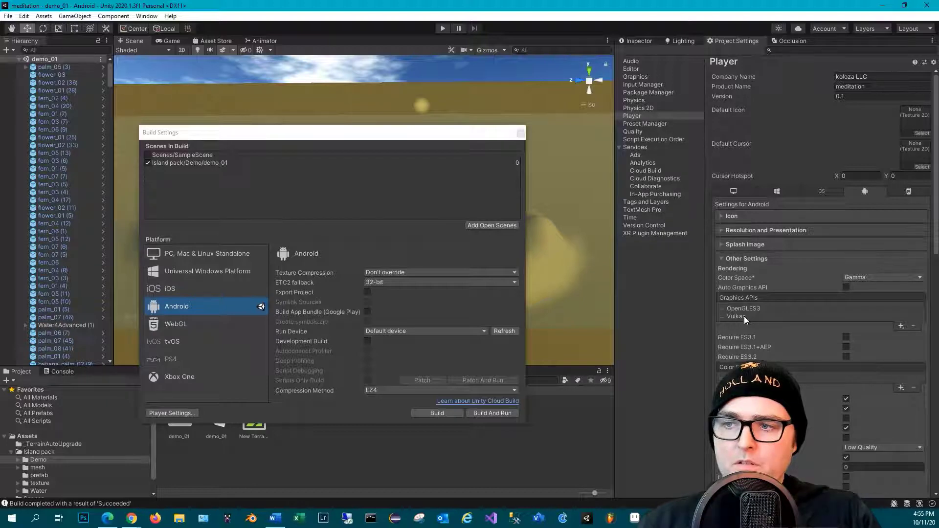
Step: Select Vulkan in the Android Graphics APIs list
click(736, 316)
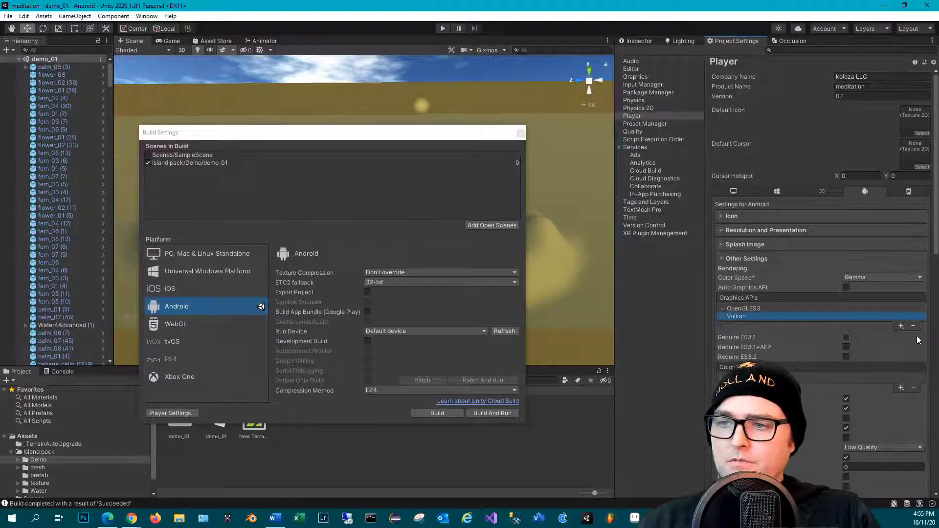
mouse_move(914, 326)
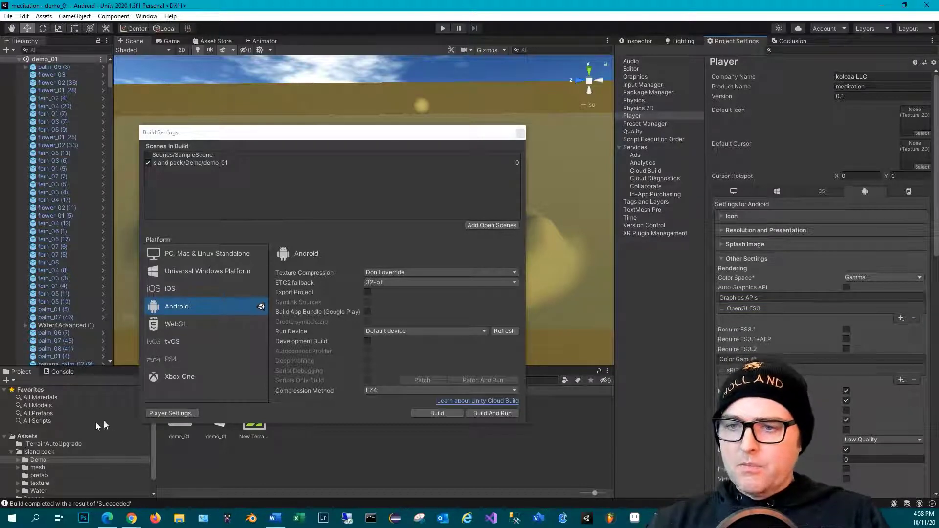
mouse_move(443, 401)
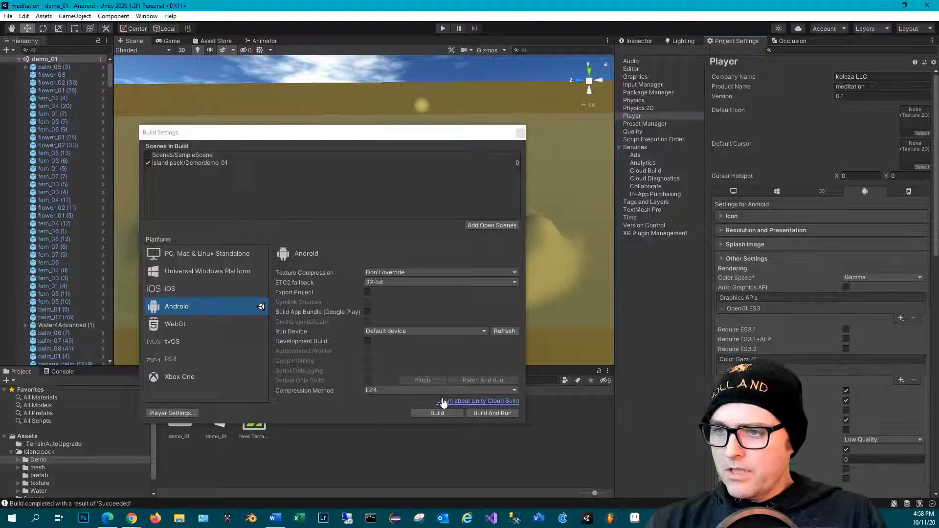
mouse_move(500, 409)
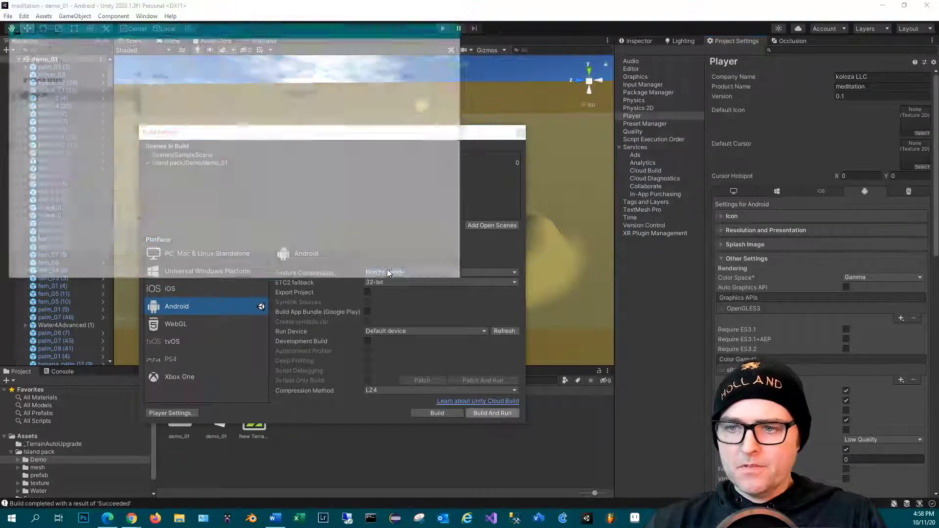
click(437, 413)
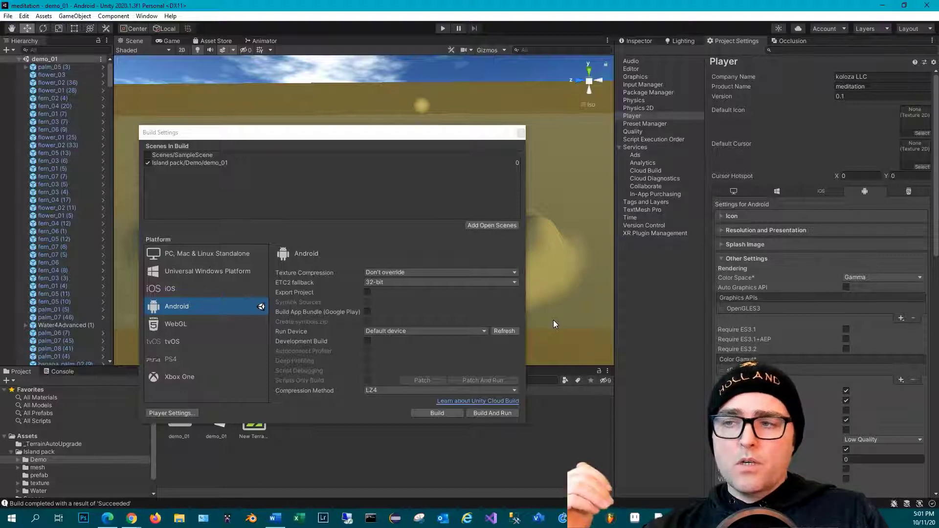
mouse_move(812, 314)
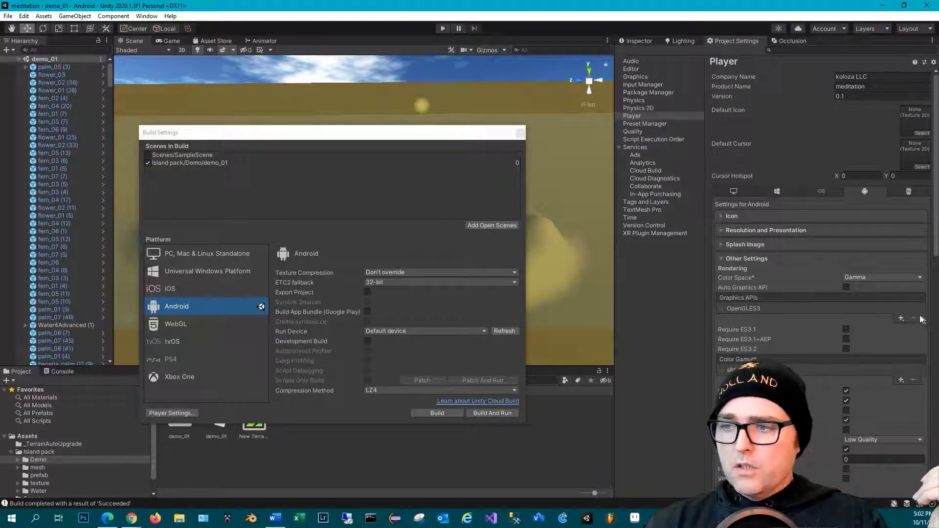
Step: Open the + dropdown under Graphics APIs offering OpenGLES3, OpenGLES2 and Vulkan
click(901, 318)
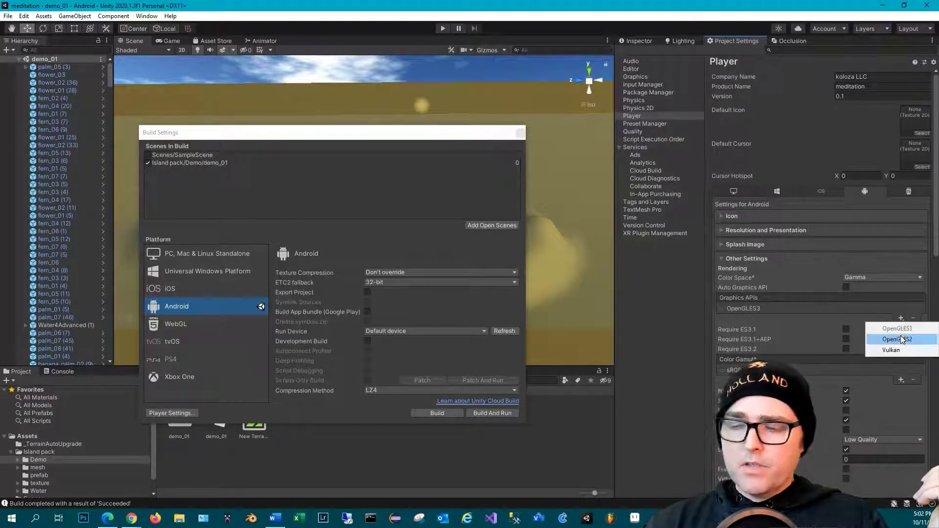
mouse_move(892, 349)
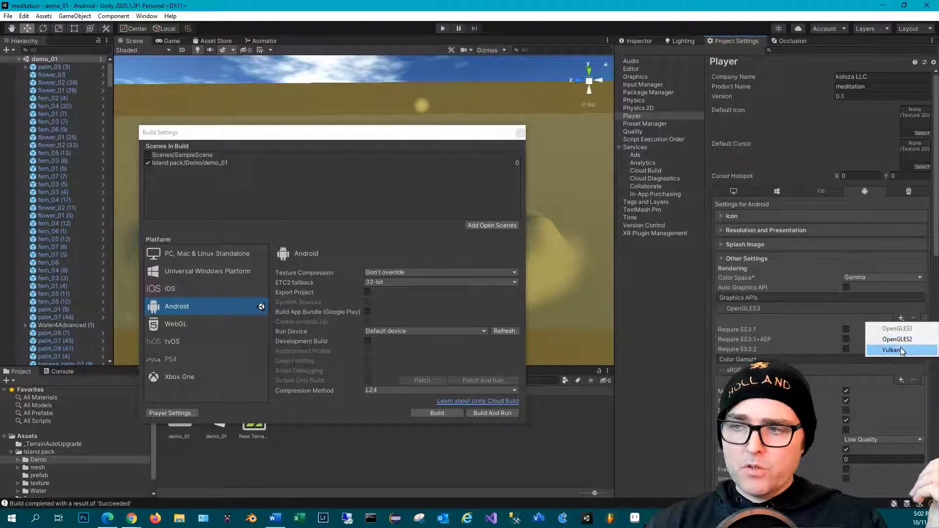
mouse_move(897, 339)
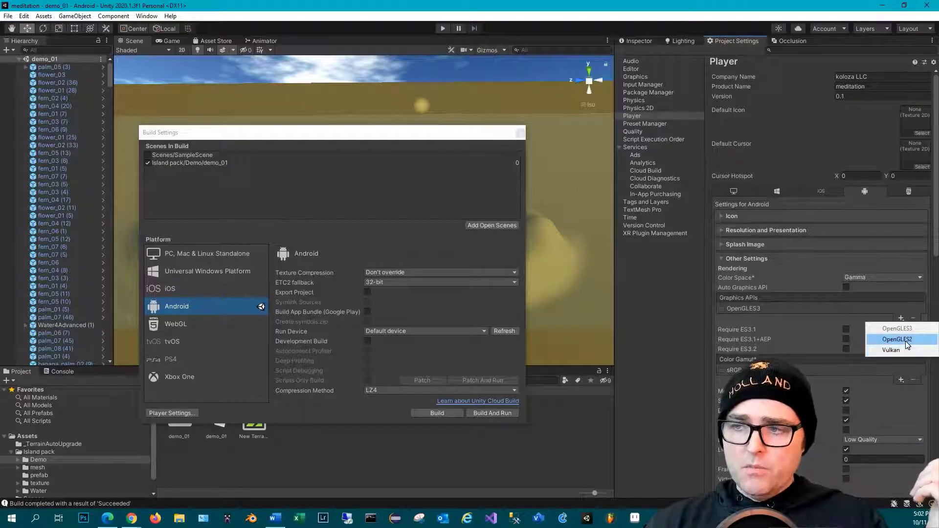